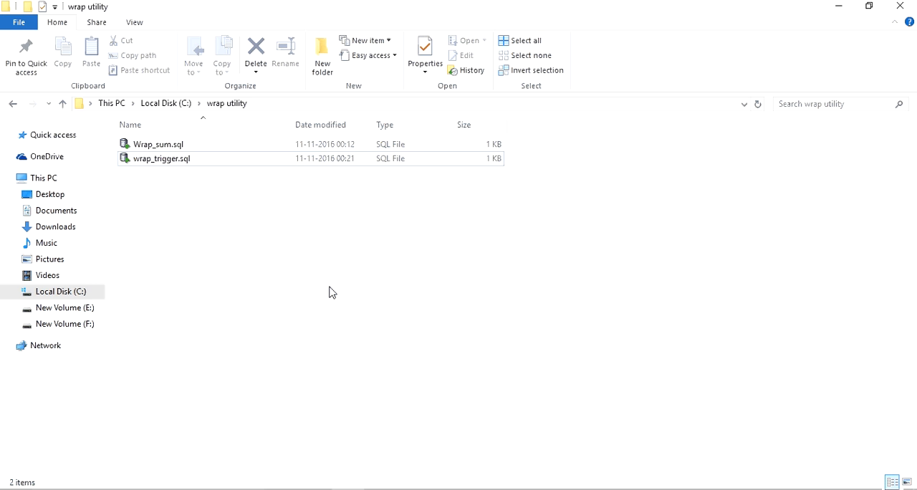
Step: Review the Wrap_sum.sql code, highlighting FUNCTION, P_INT2 and RETURN, then close it
click(158, 144)
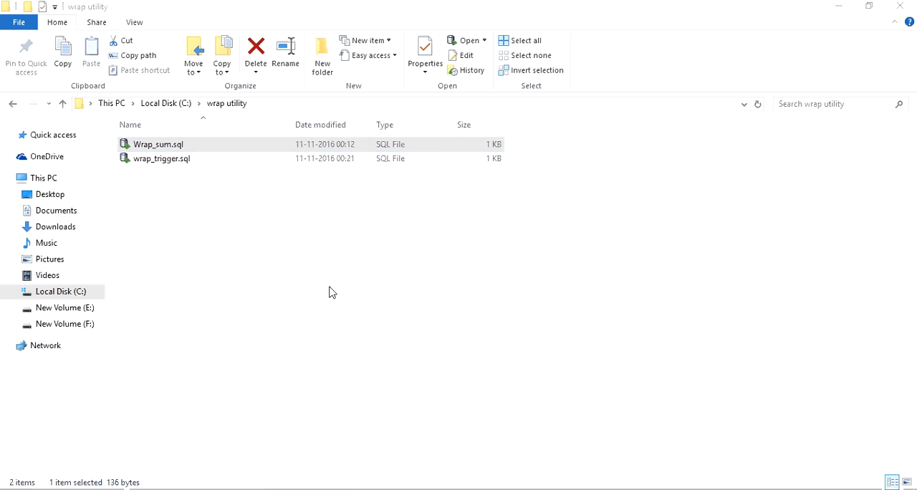
mouse_move(381, 276)
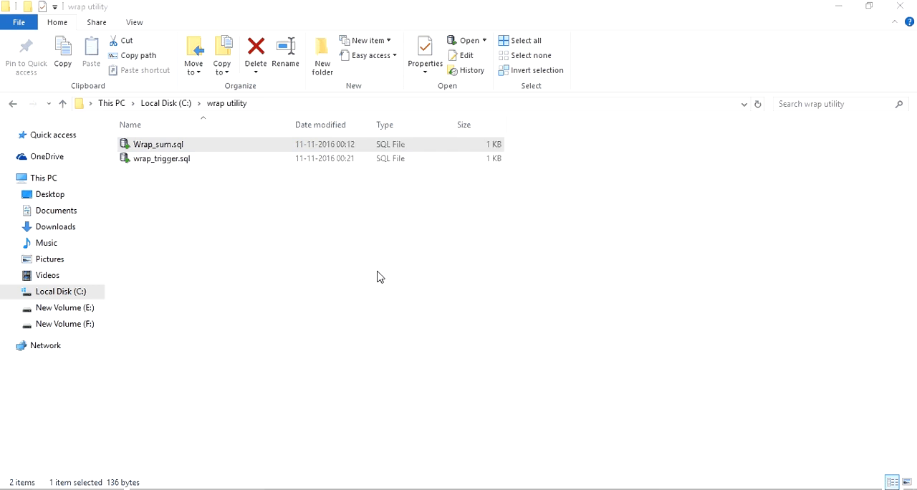
double_click(159, 144)
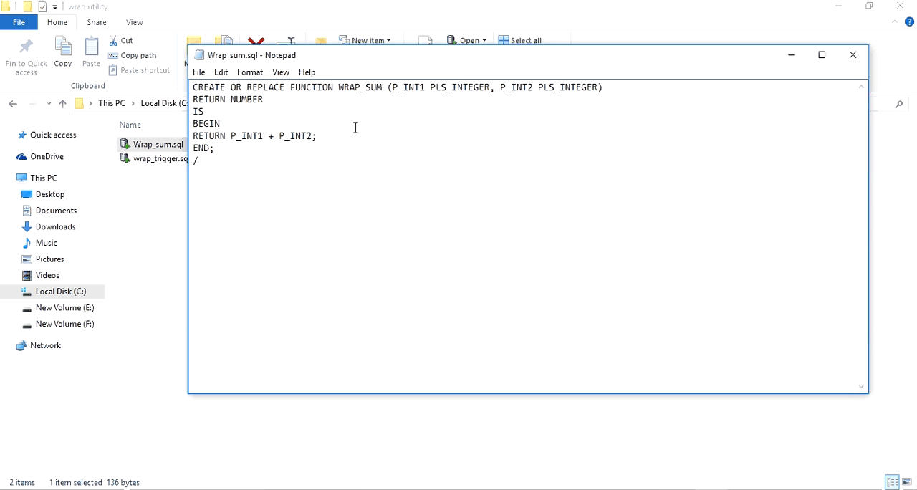
double_click(312, 87)
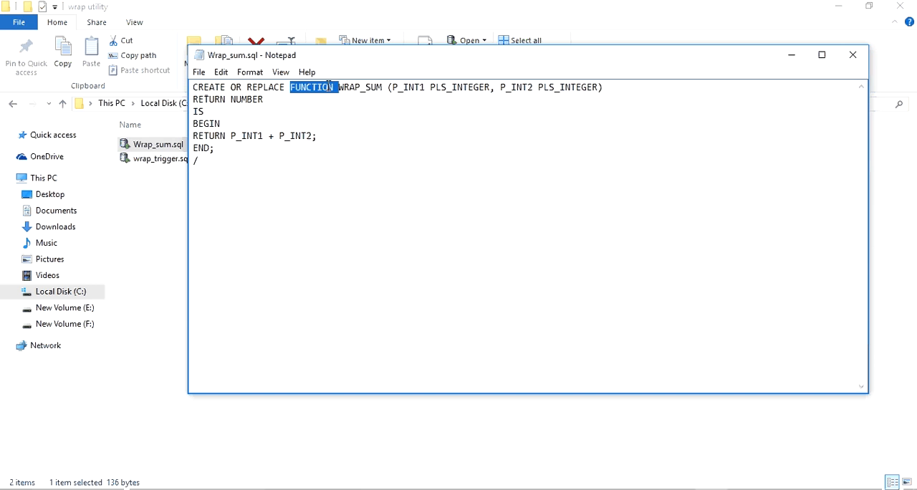
click(402, 87)
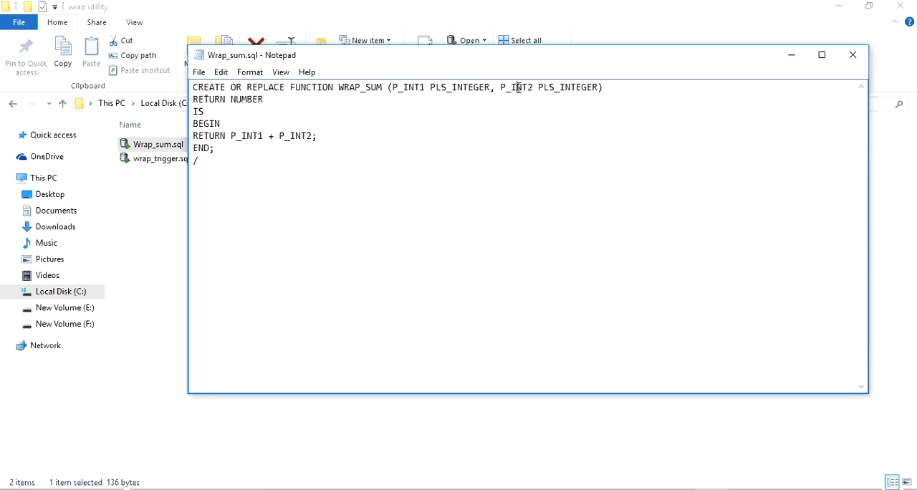
double_click(517, 87)
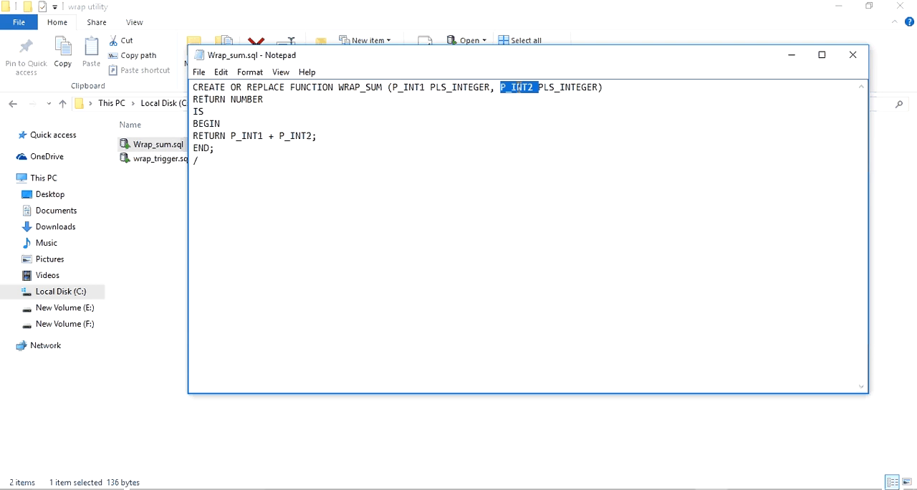
mouse_move(266, 124)
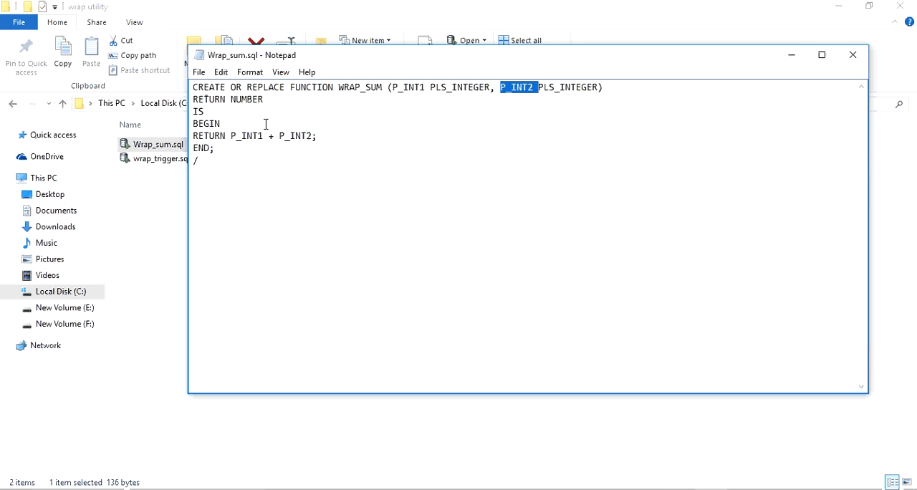
click(303, 136)
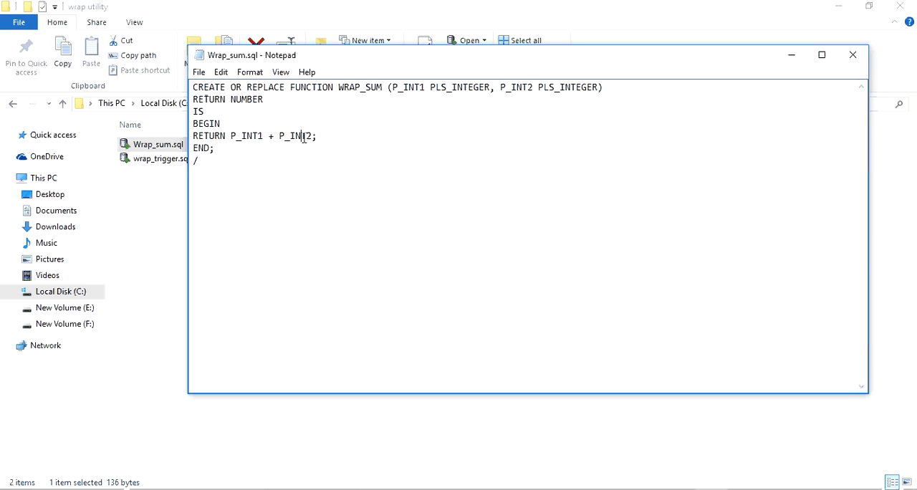
double_click(208, 136)
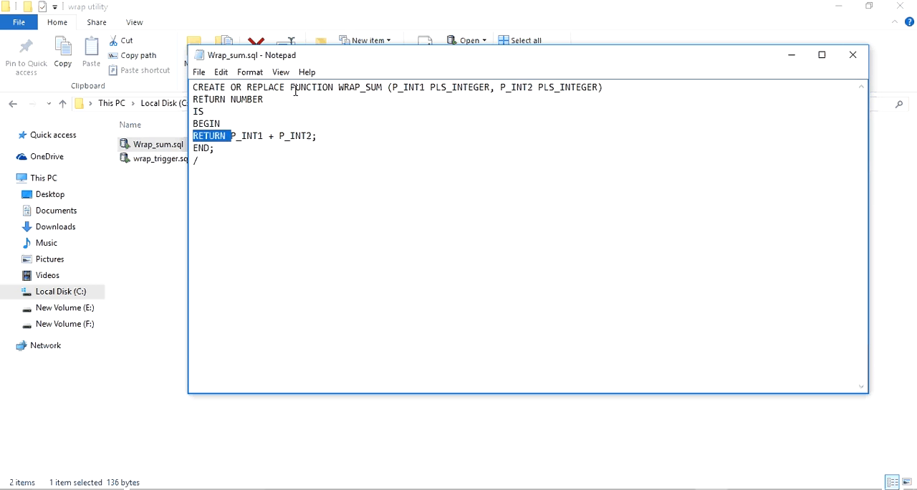
double_click(312, 87)
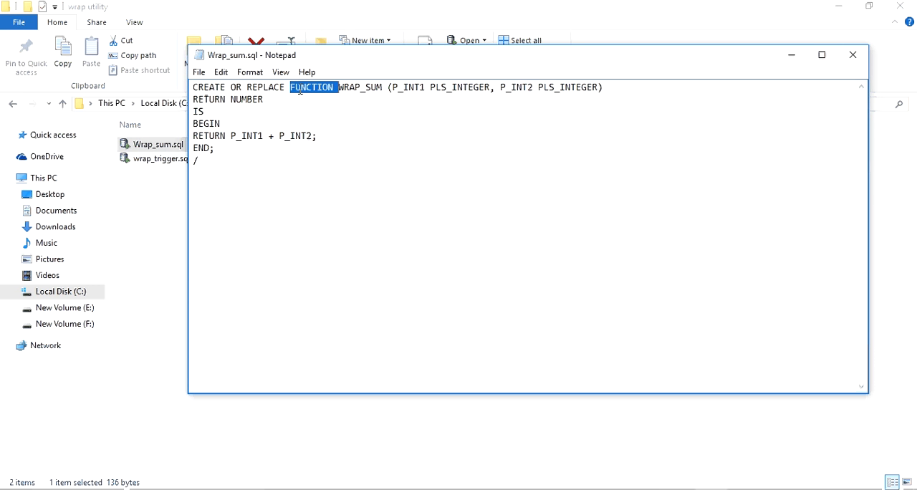
mouse_move(852, 55)
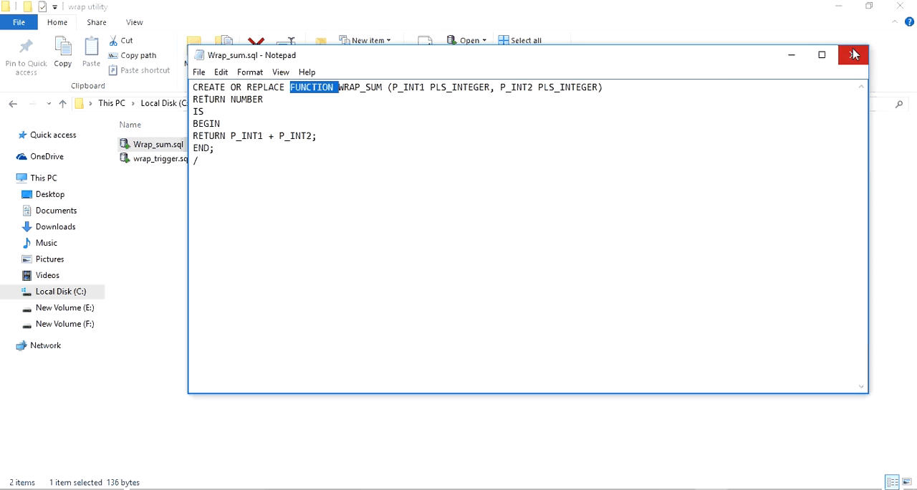
click(854, 54)
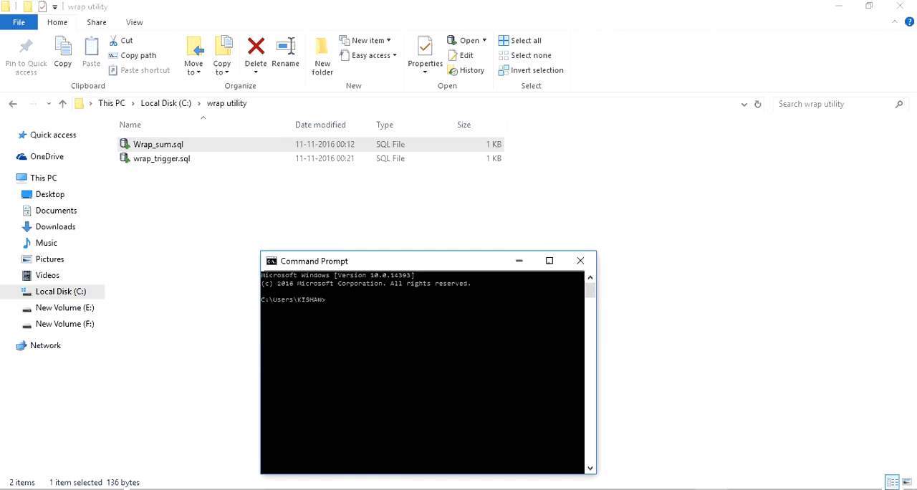
Step: Change the console's working directory to C:\wrap utility
text(cd /)
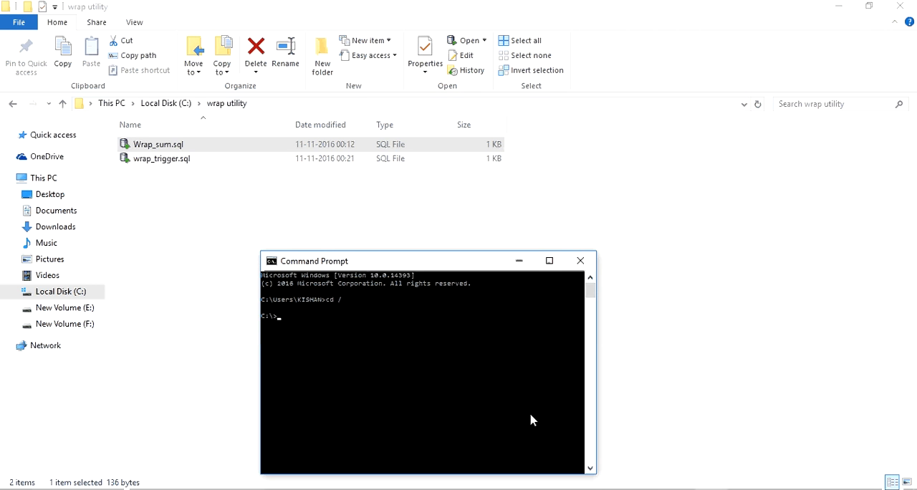
text(cd wrap utility")
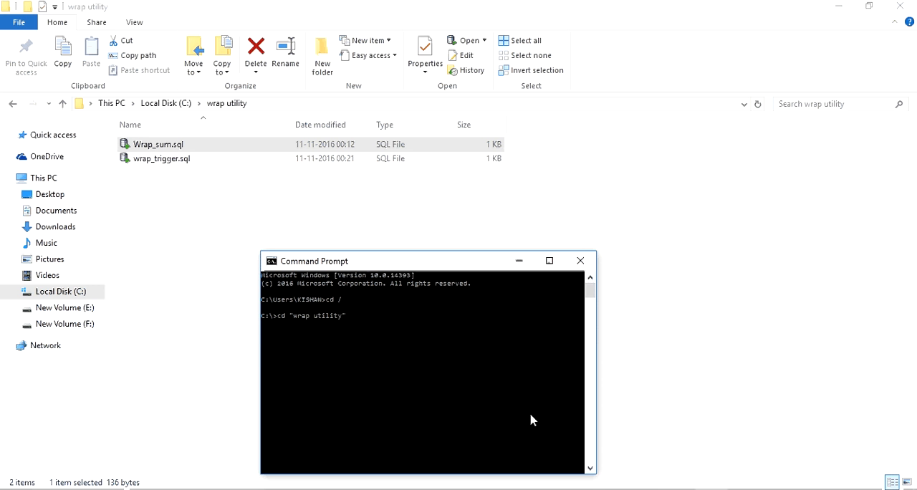
key(enter)
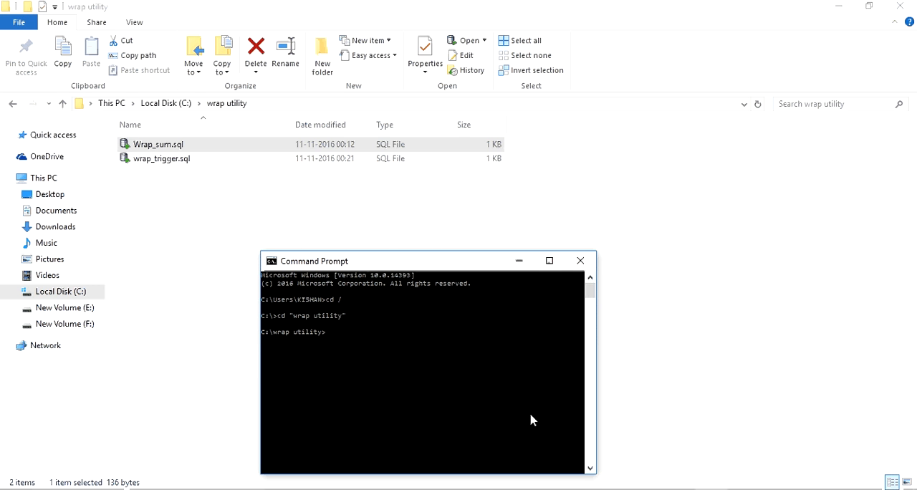
mouse_move(380, 356)
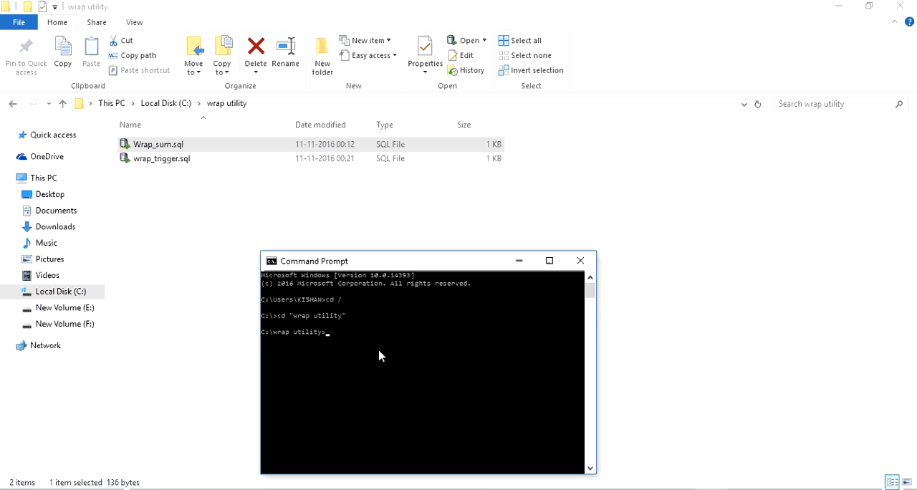
Step: Run wrap iname=wrap_sum.sql, fixing typos, to generate wrap_sum.plb
text(wrap)
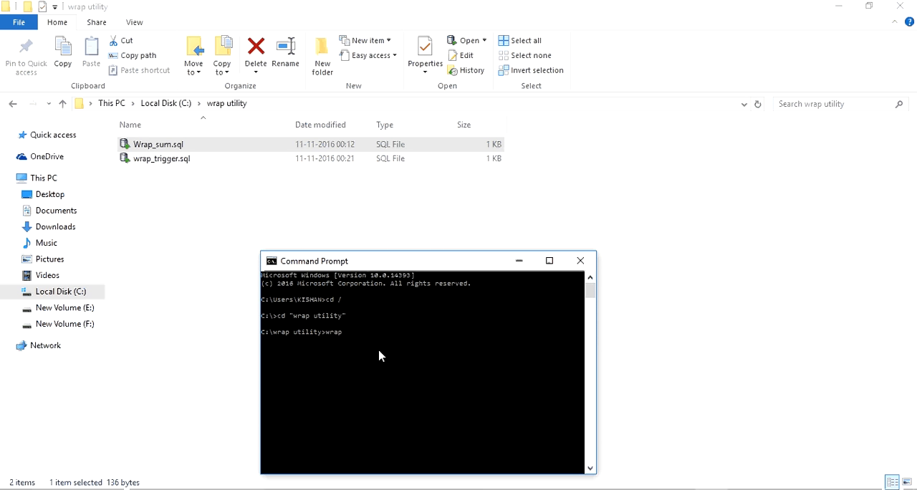
text(insm)
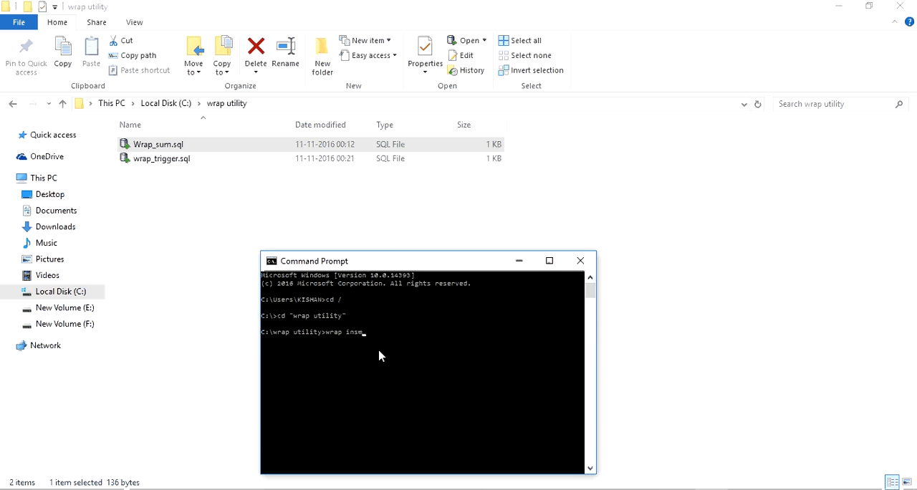
key(BackSpace)
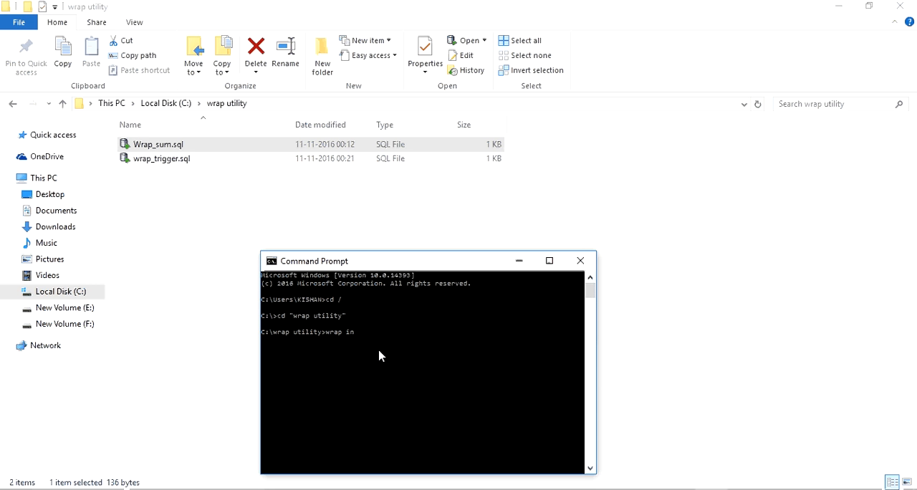
text(anme)
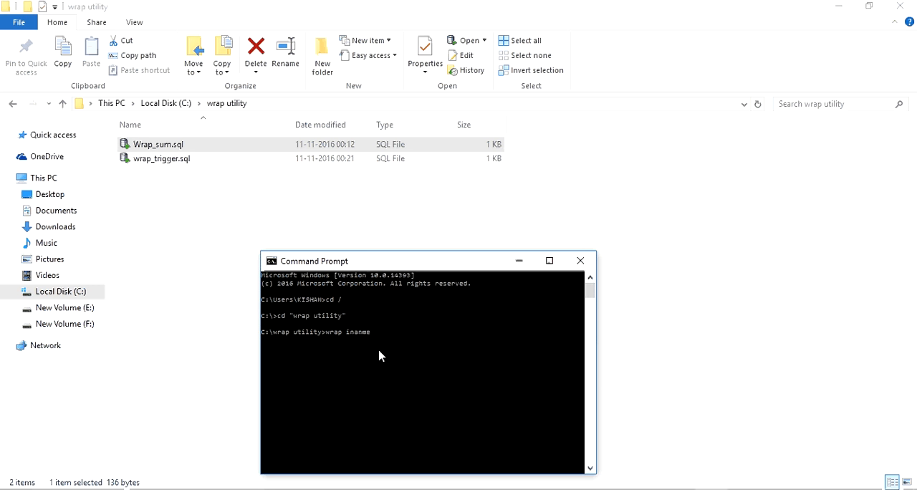
key(Backspace)
text(=)
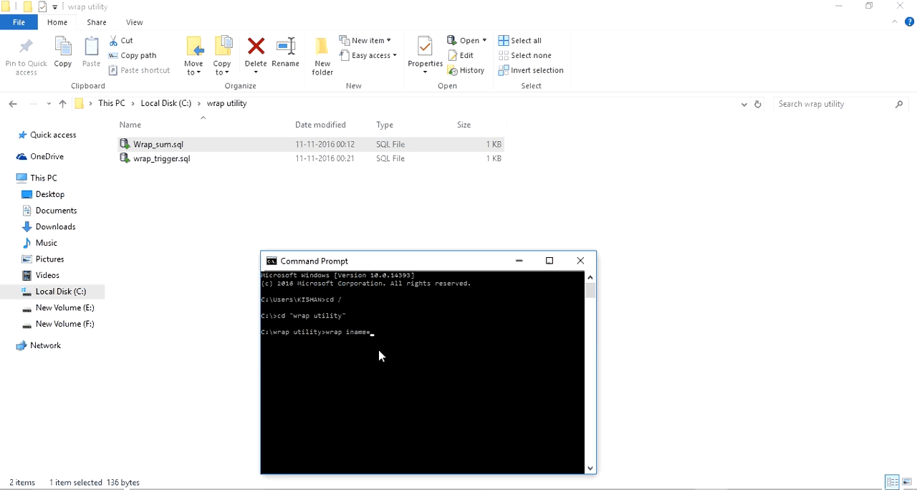
text(wn)
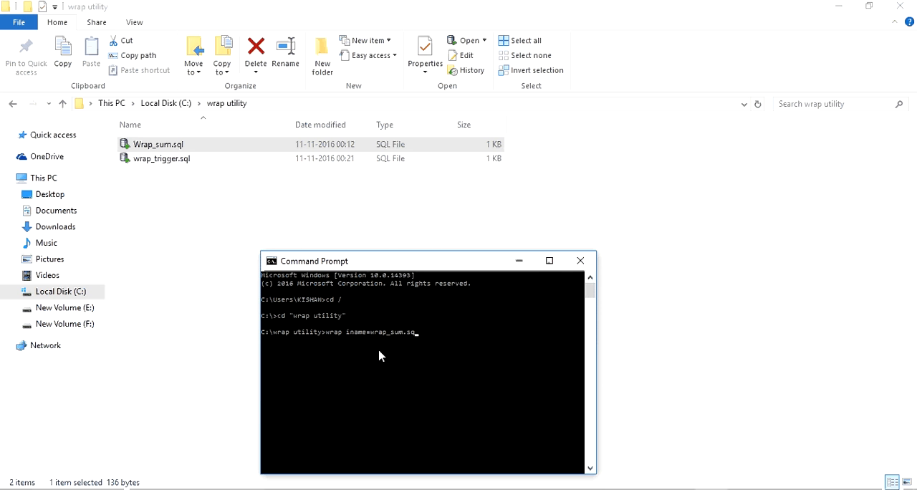
text(l)
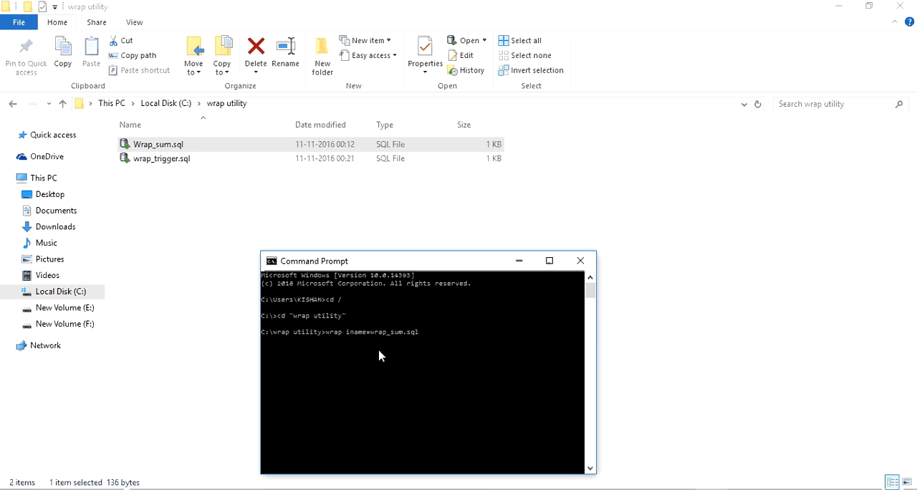
text(c)
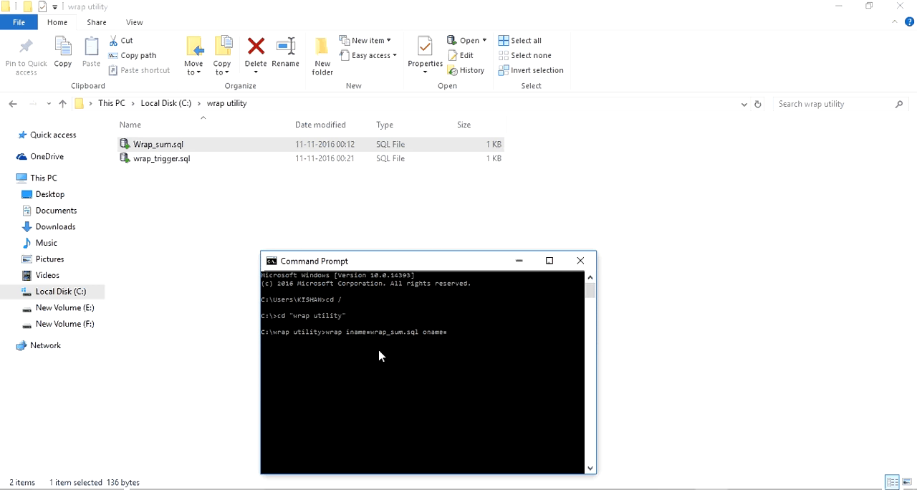
key(BackSpace)
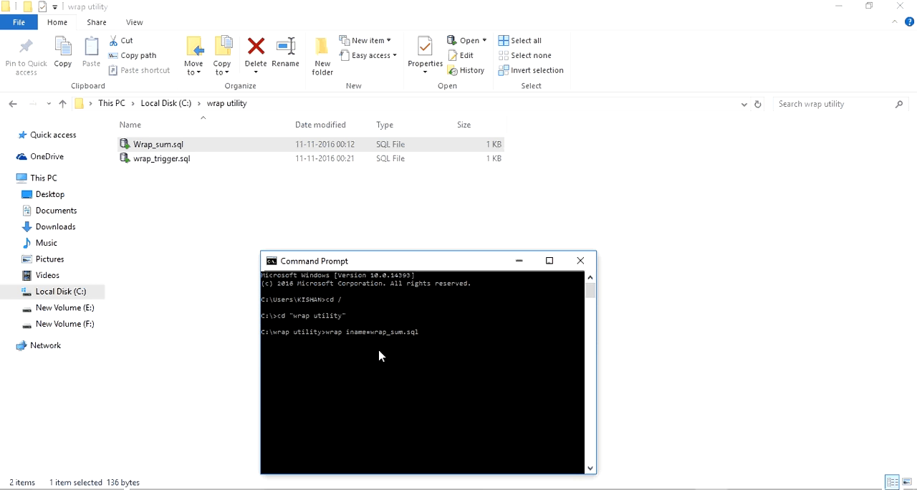
key(enter)
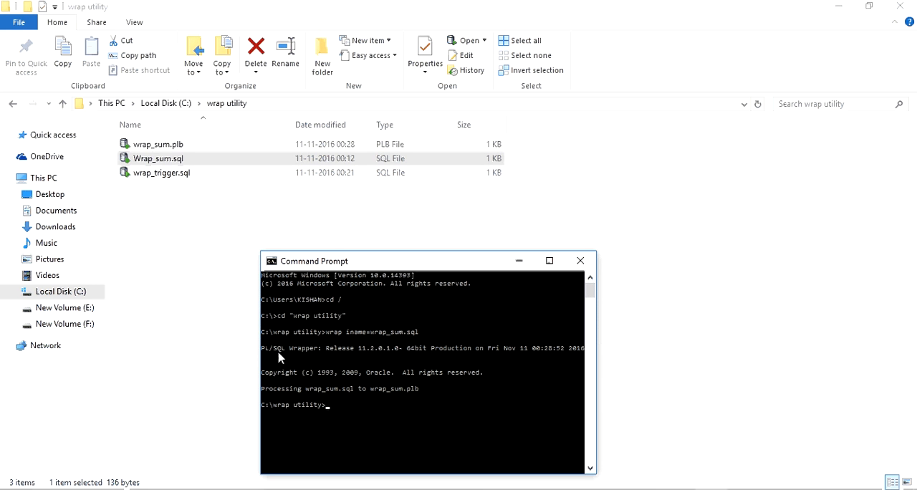
mouse_move(367, 357)
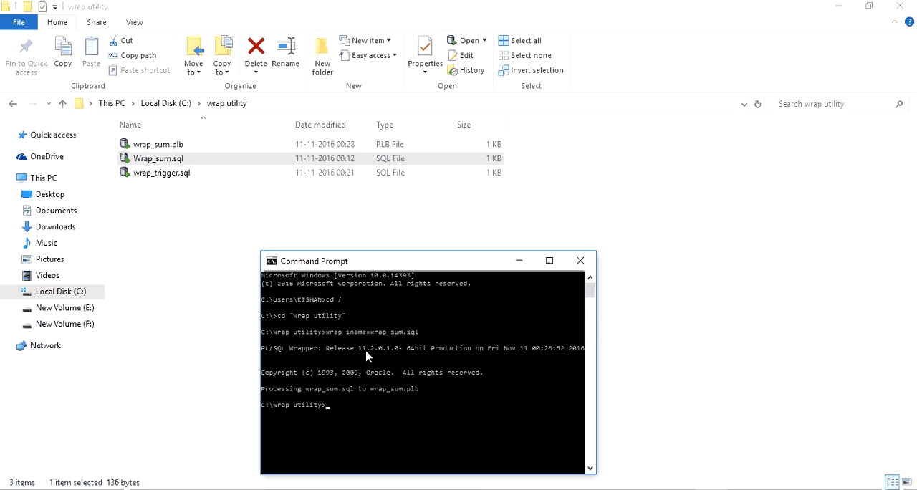
mouse_move(391, 359)
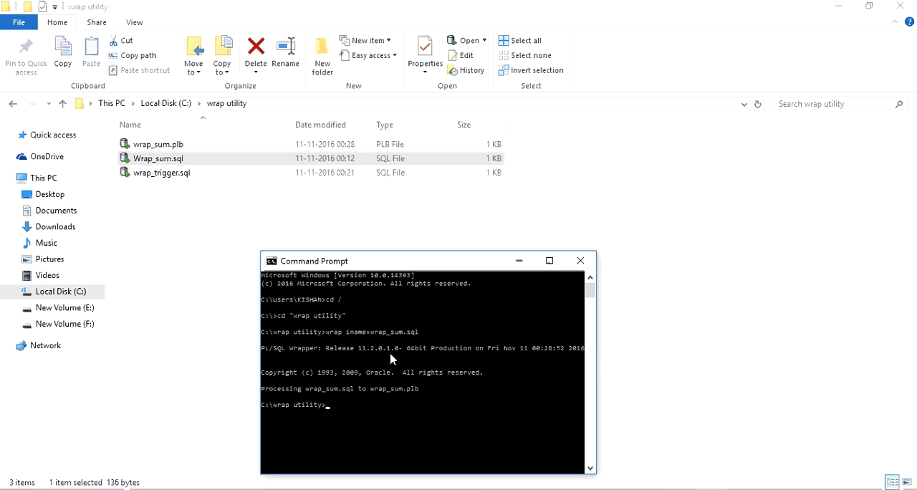
mouse_move(318, 400)
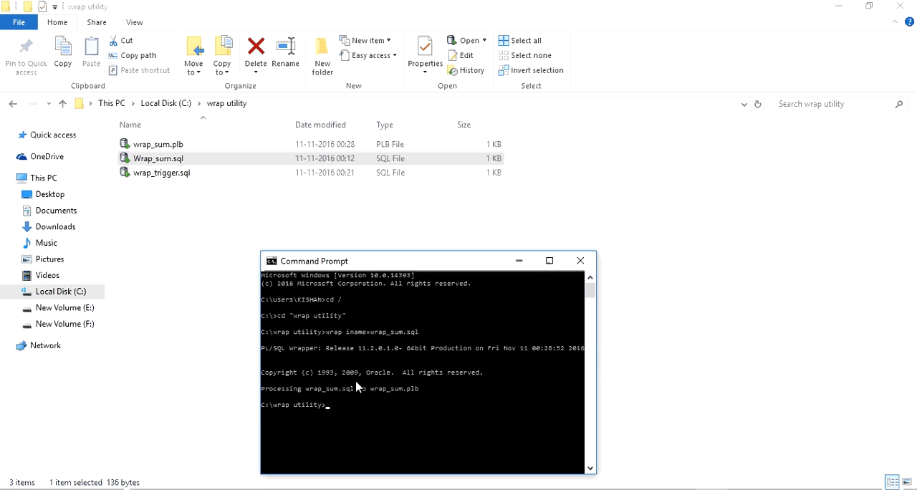
mouse_move(211, 280)
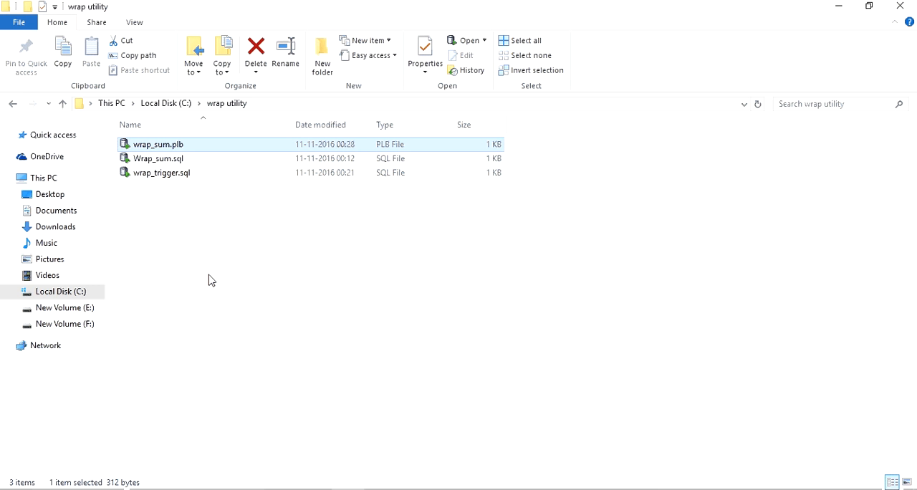
mouse_move(158, 144)
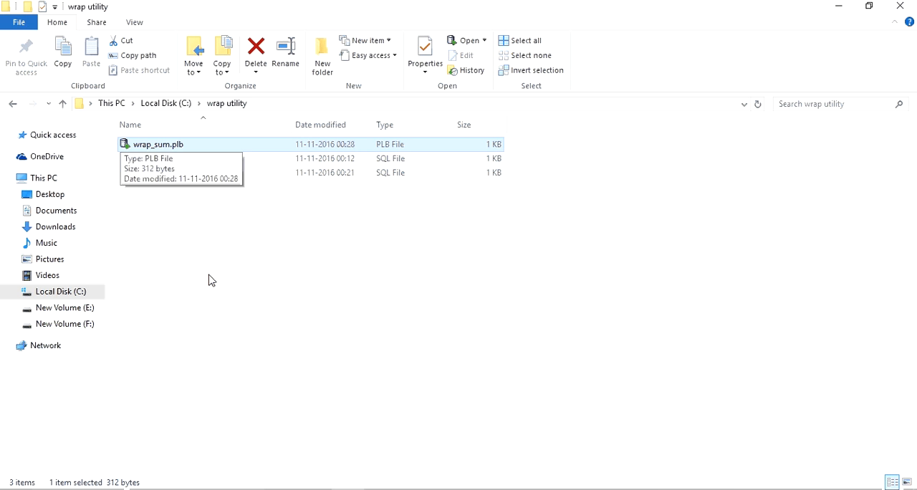
Step: Open wrap_sum.plb in SQL Developer and select all of its wrapped WRAP_SUM code
double_click(158, 144)
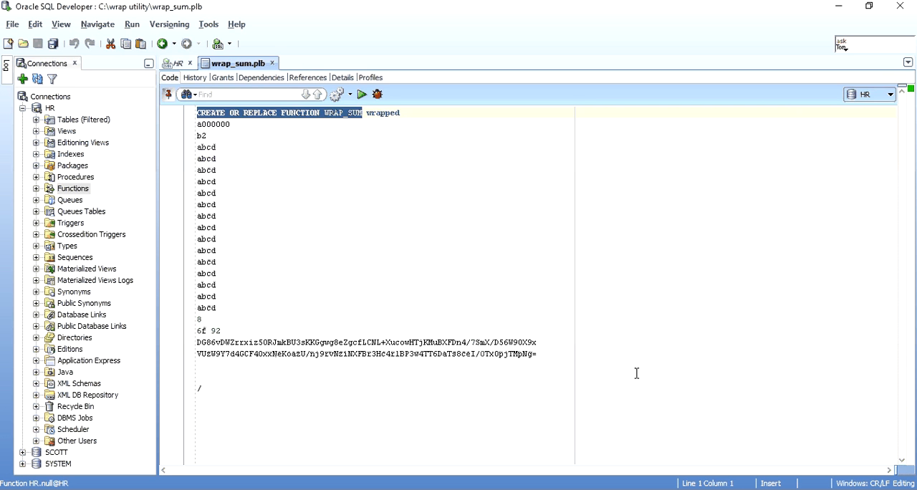
key(ctrl+a)
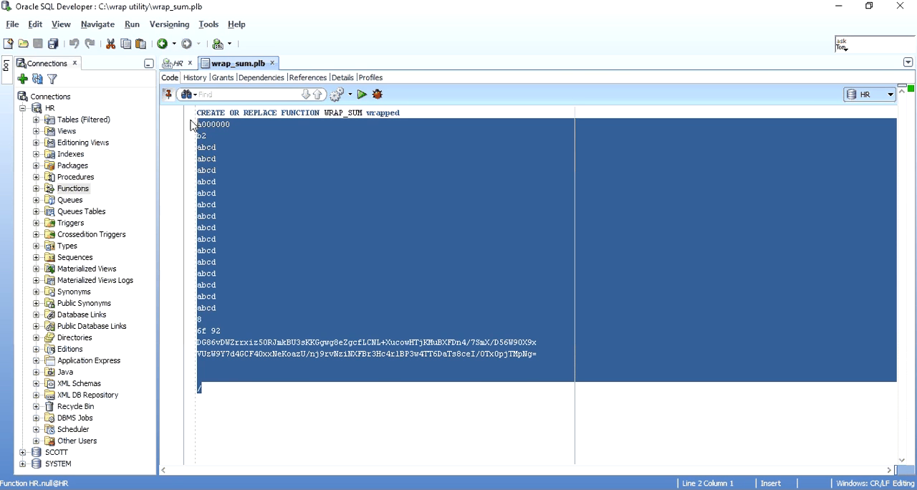
click(251, 212)
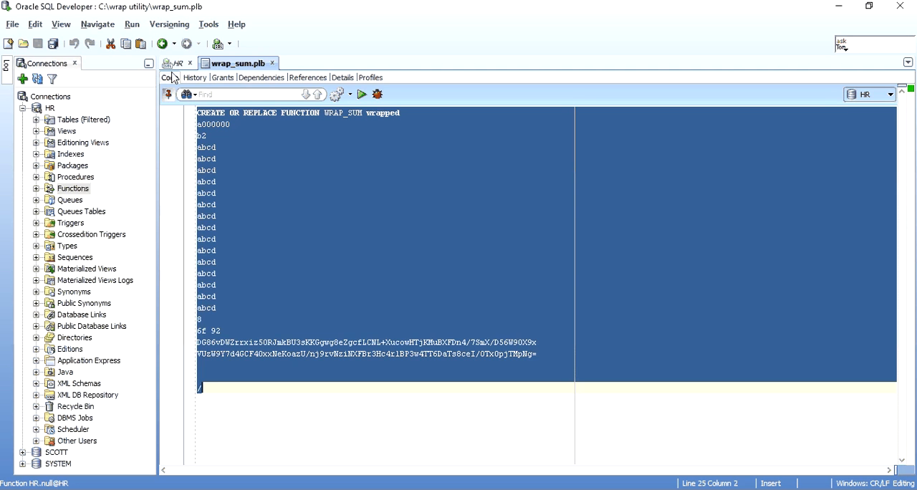
Step: Run the wrapped code as a script in the HR worksheet, compiling function WRAP_SUM
click(177, 63)
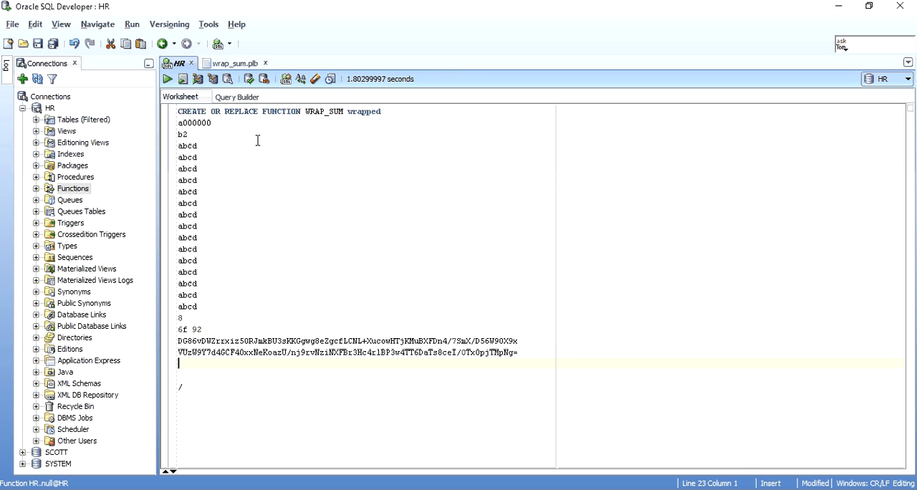
click(167, 79)
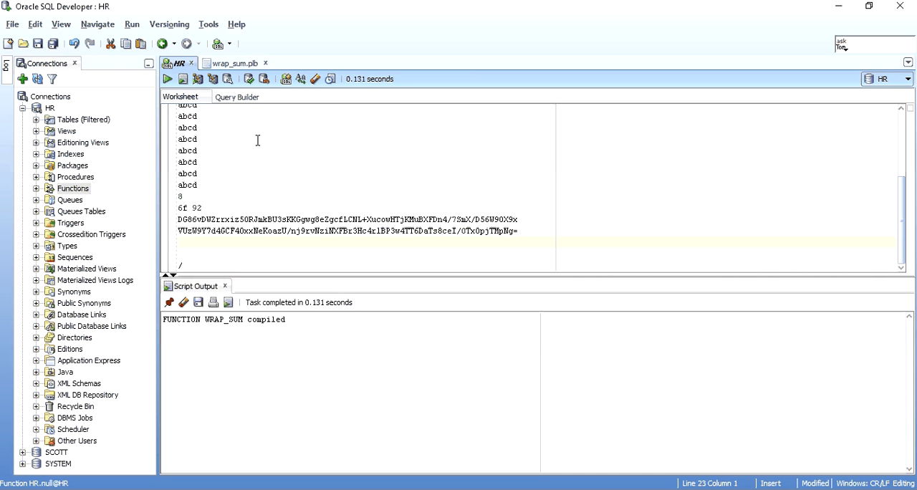
double_click(223, 320)
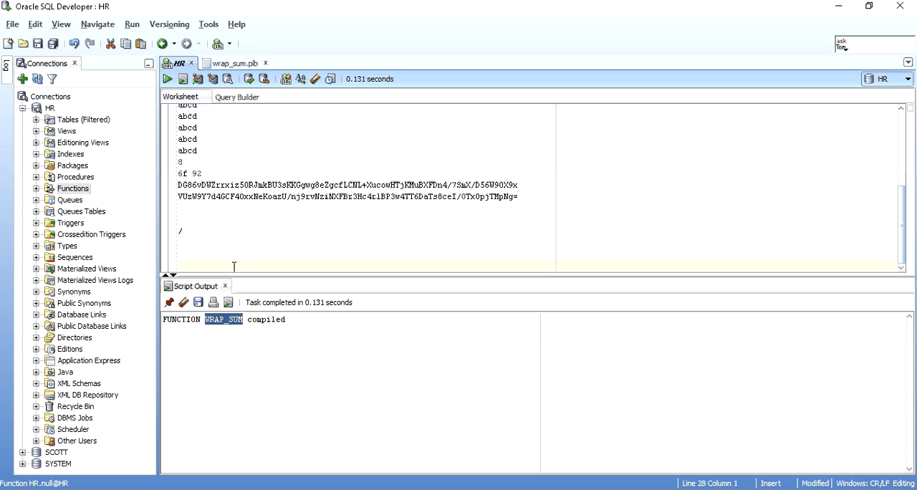
Step: Run select wrap_sum(3,7) from dual; and confirm it returns 10
text(select)
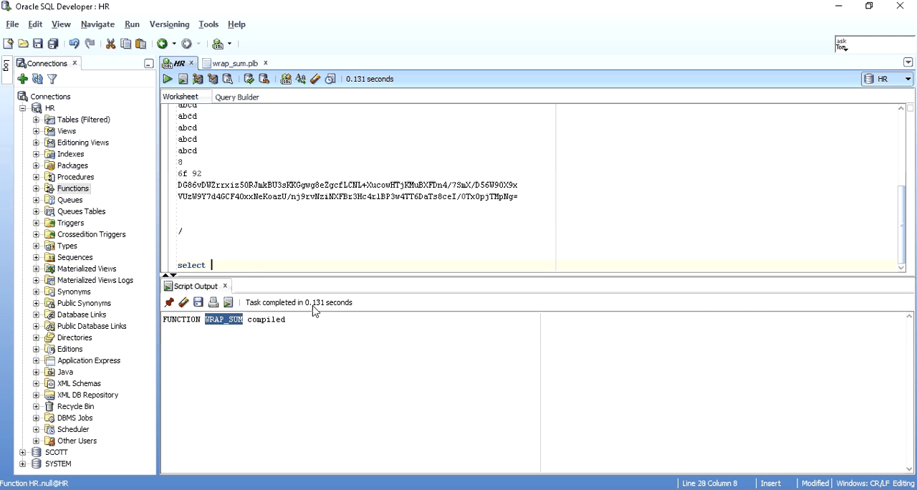
text(wrp_)
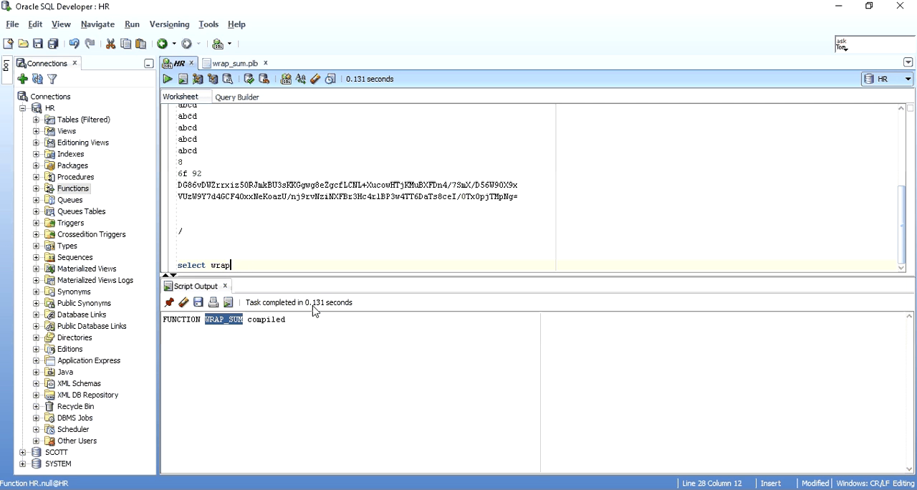
text(_sum())
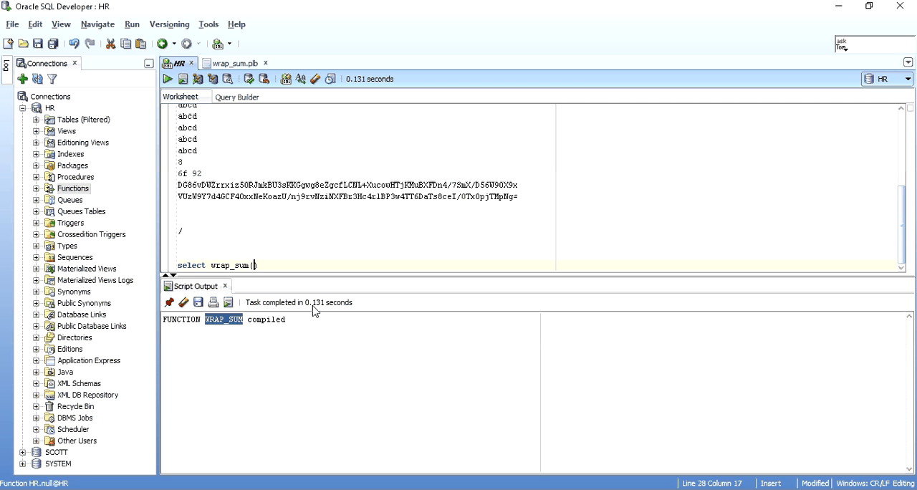
text(3,7)
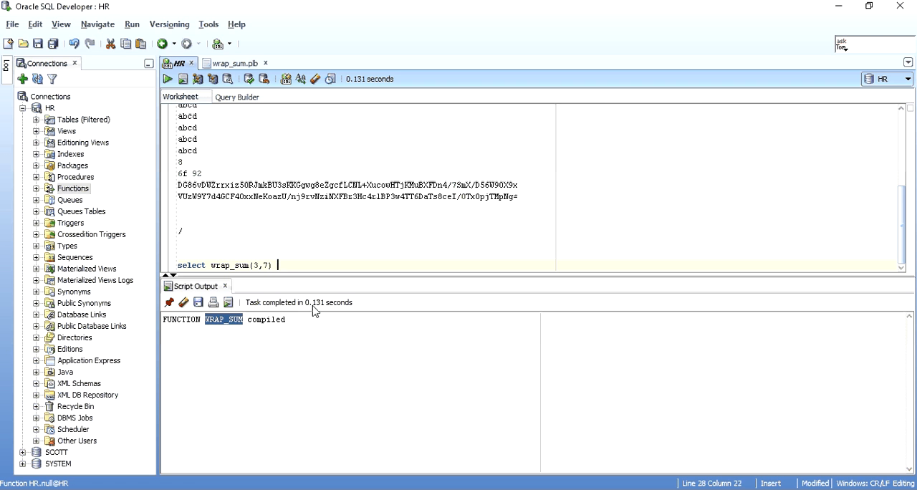
text(from dual;)
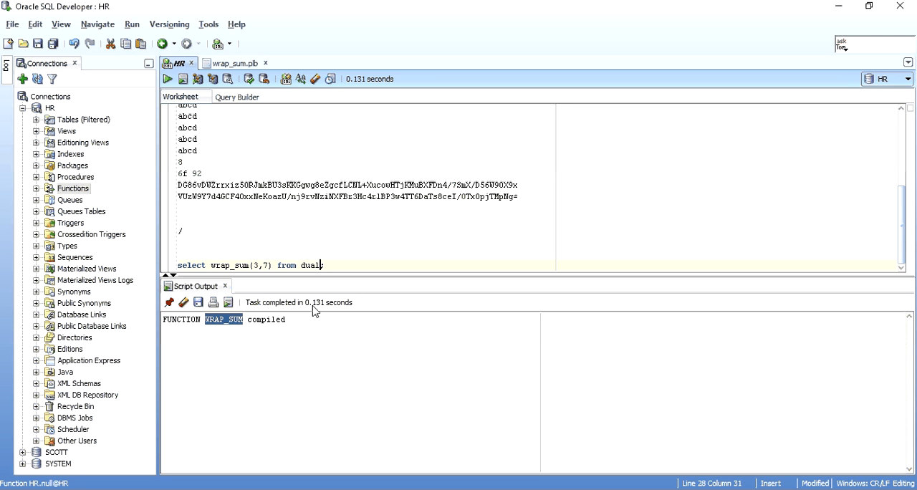
click(167, 79)
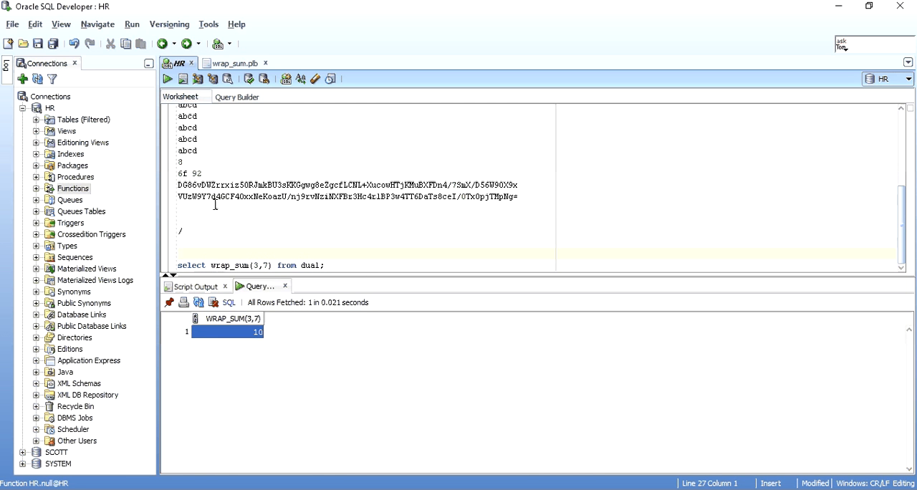
click(35, 188)
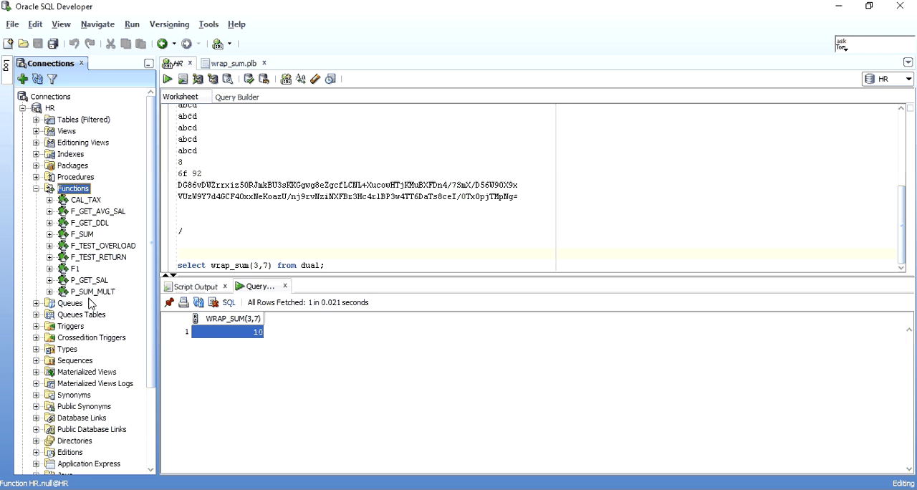
Step: Refresh HR's Functions, open WRAP_SUM, and select its obfuscated stored code
right_click(74, 188)
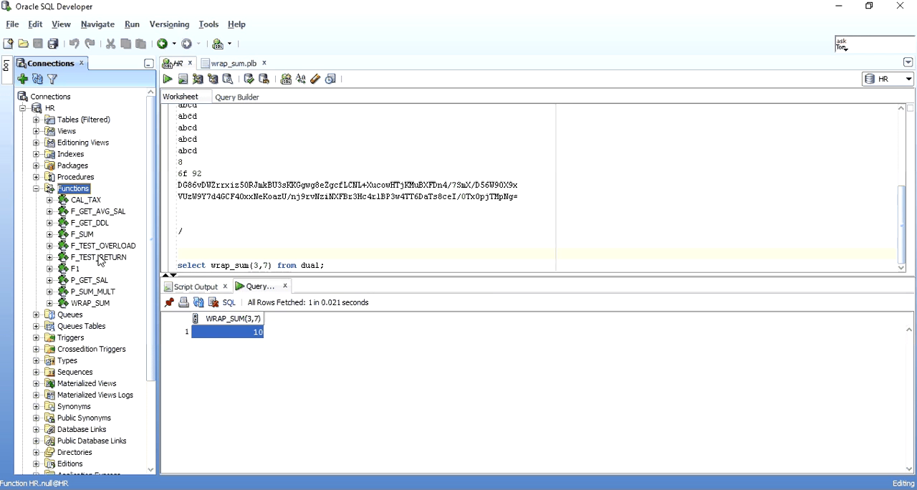
double_click(91, 303)
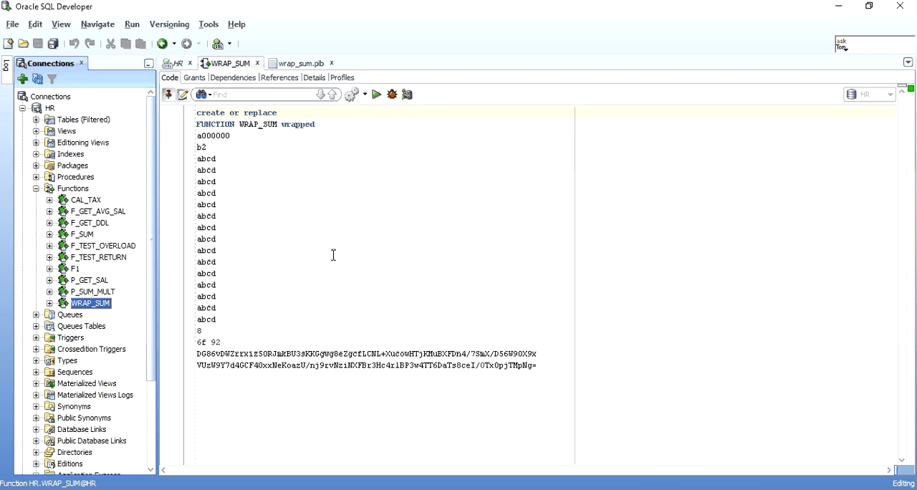
click(202, 136)
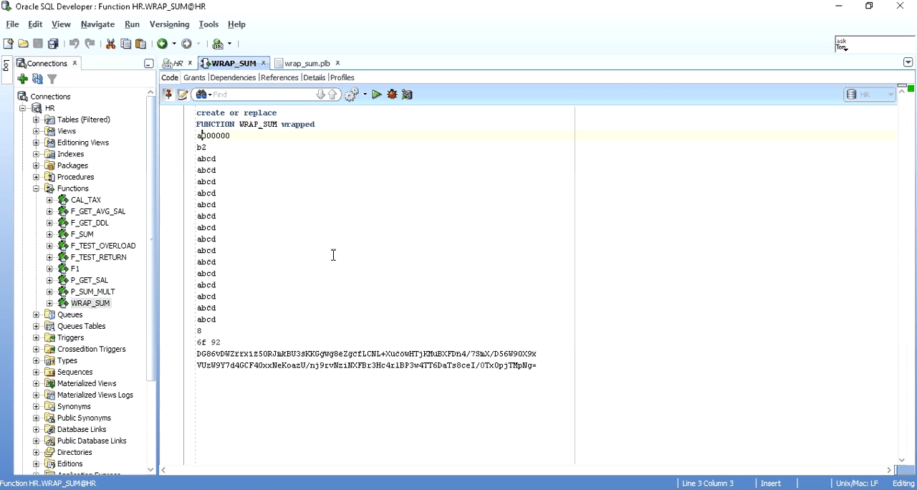
key(ctrl+a)
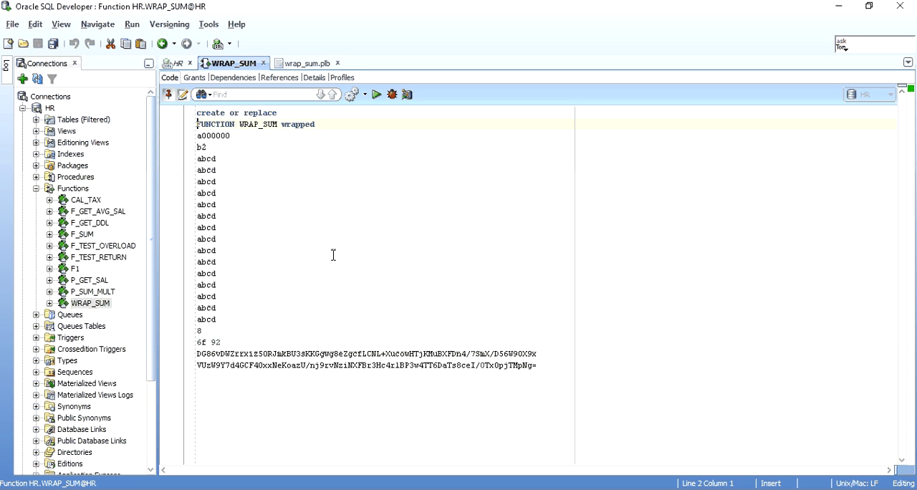
click(213, 135)
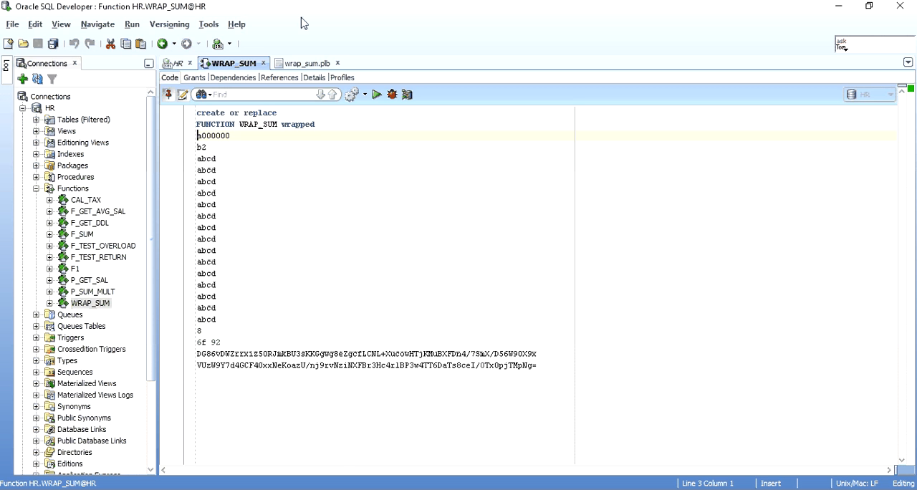
mouse_move(346, 462)
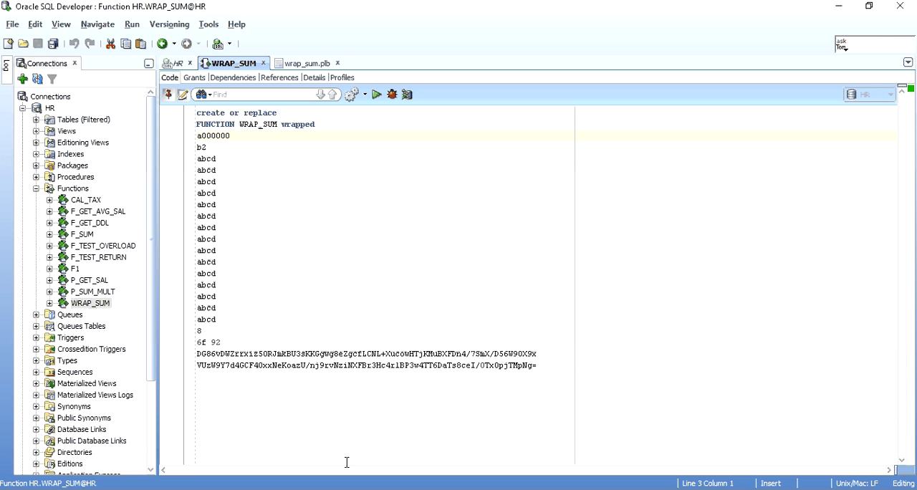
mouse_move(461, 377)
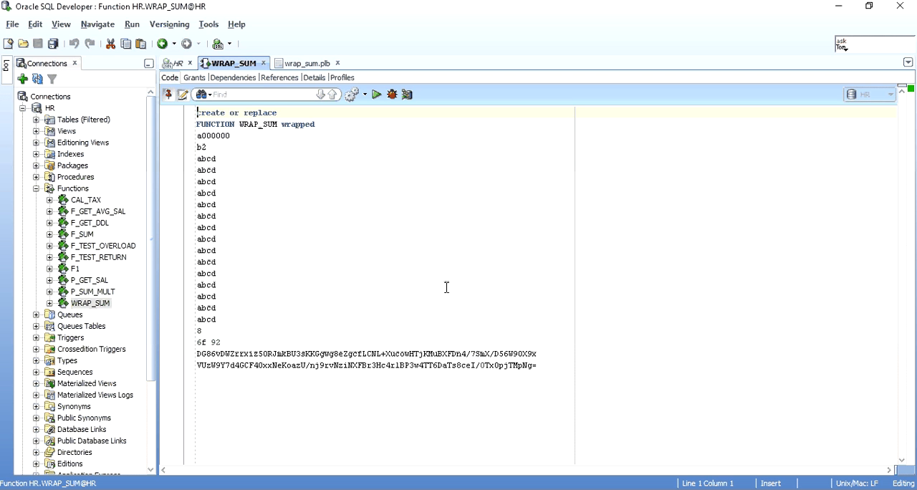
mouse_move(508, 248)
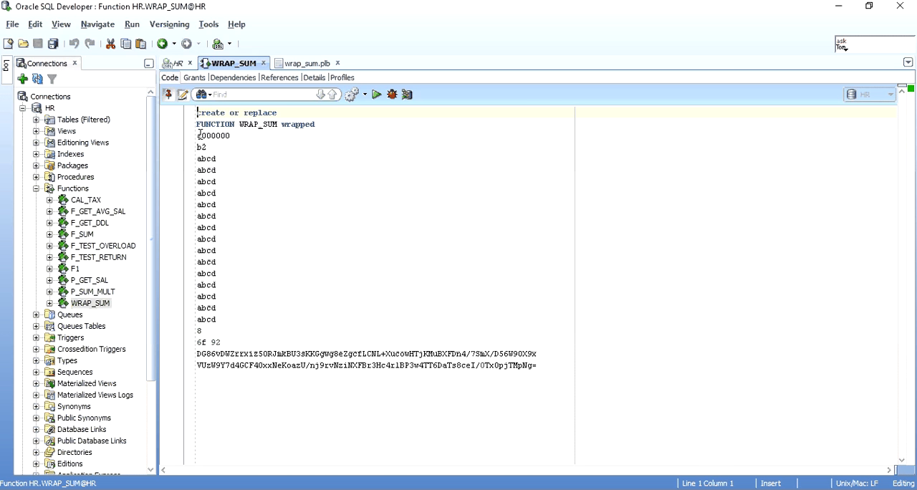
key(ctrl+a)
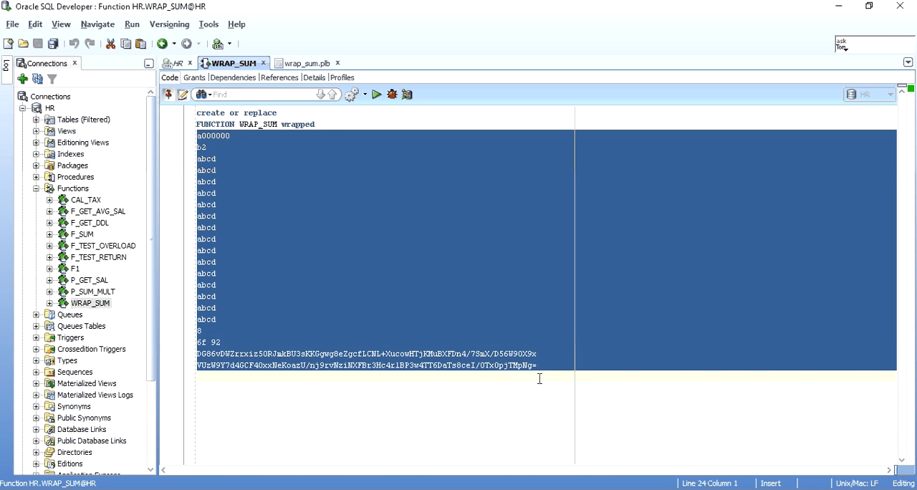